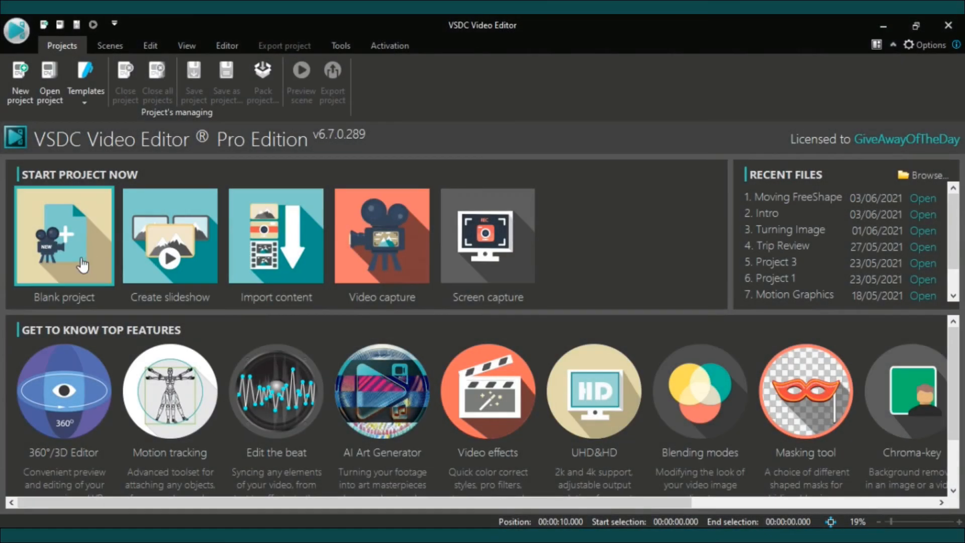
Create a blank 1920×1080, 30 fps project named Moving Freeshape
click(63, 236)
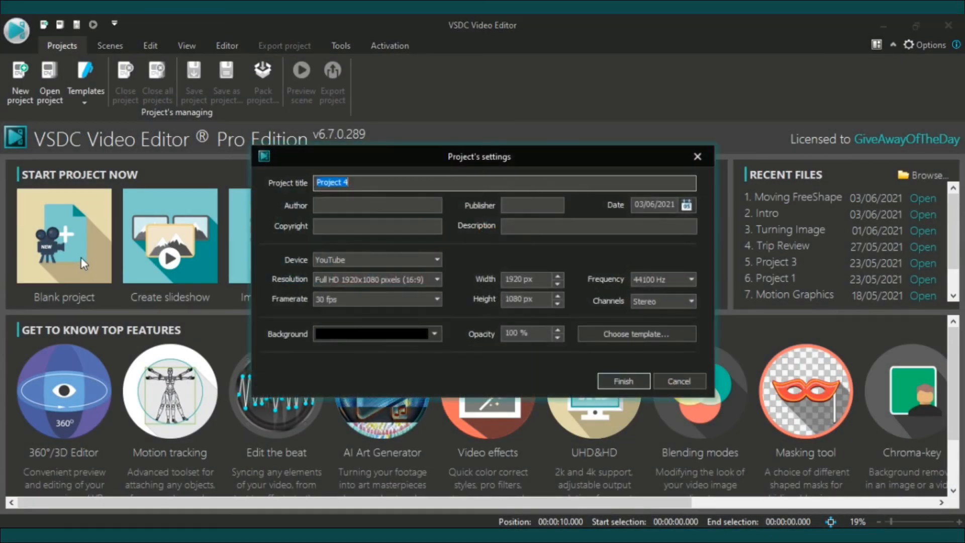
click(622, 381)
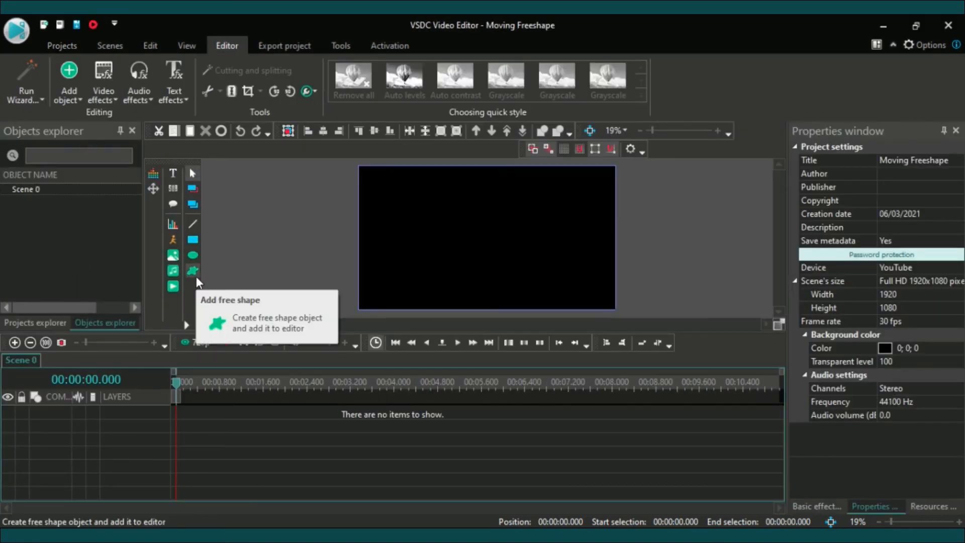
Place a Free shape object (FreeShape 2) with five points on the timeline
click(193, 270)
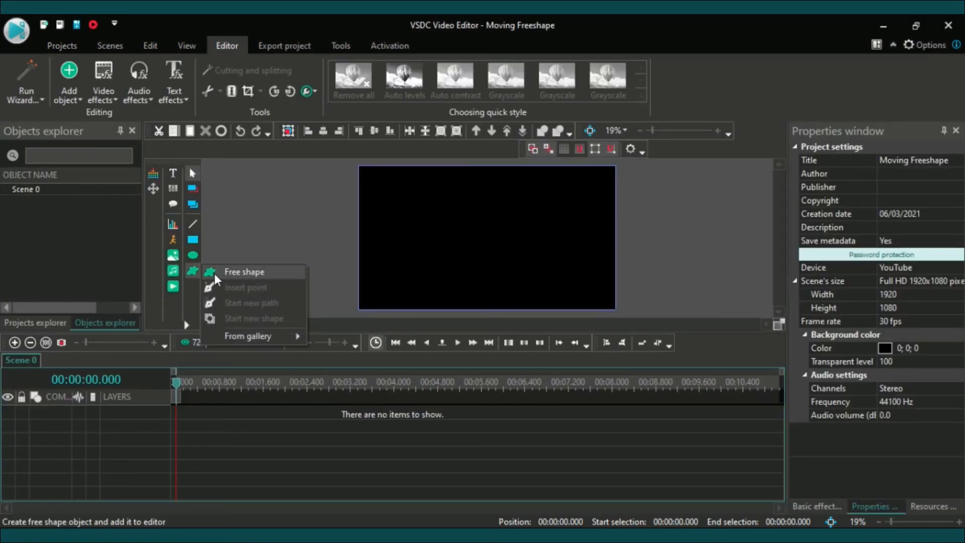
click(245, 272)
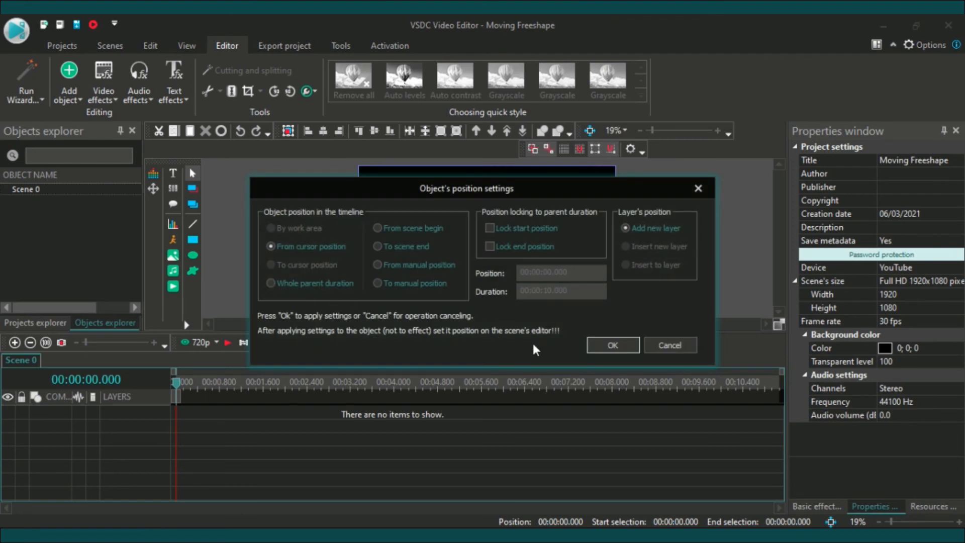
click(612, 344)
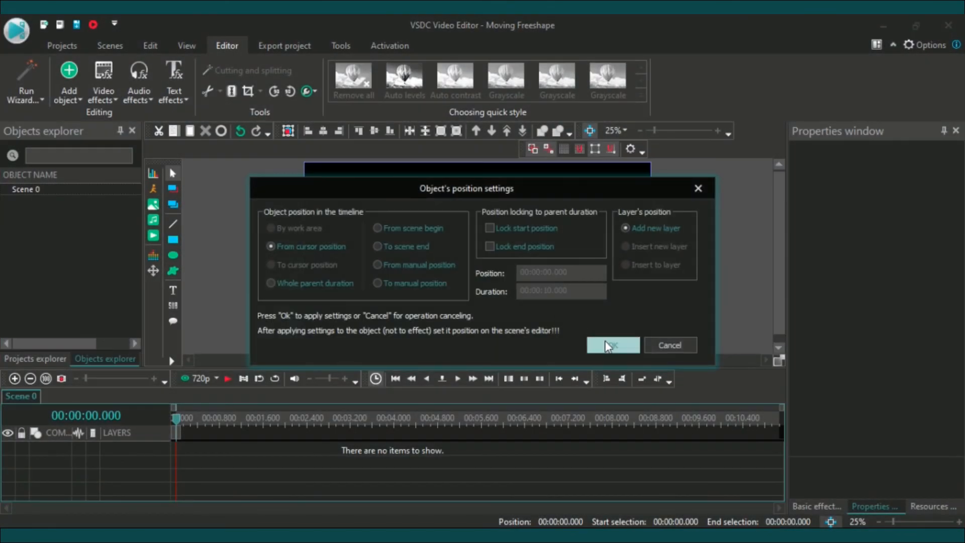
click(612, 345)
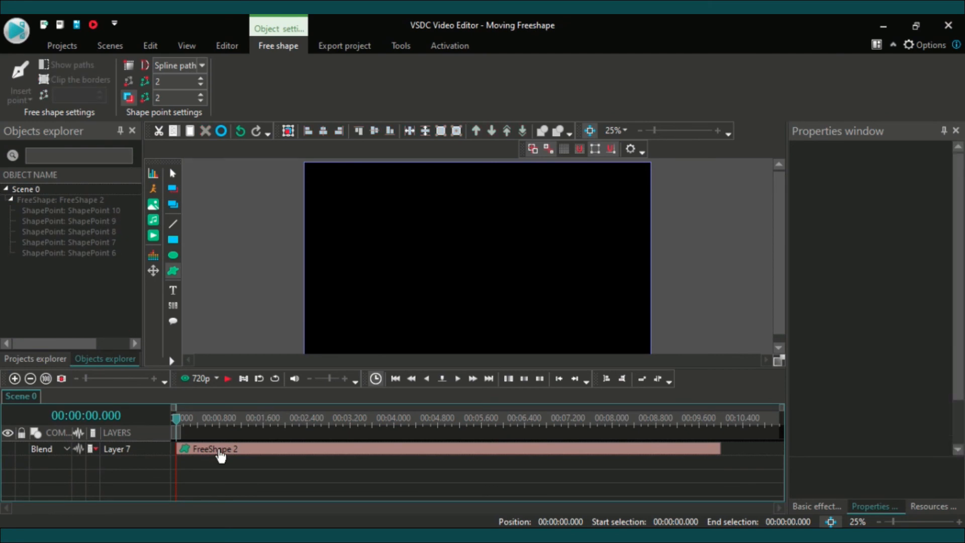
Select FreeShape 2 and open ShapePoint 10 of the white blob on its own timeline
click(220, 448)
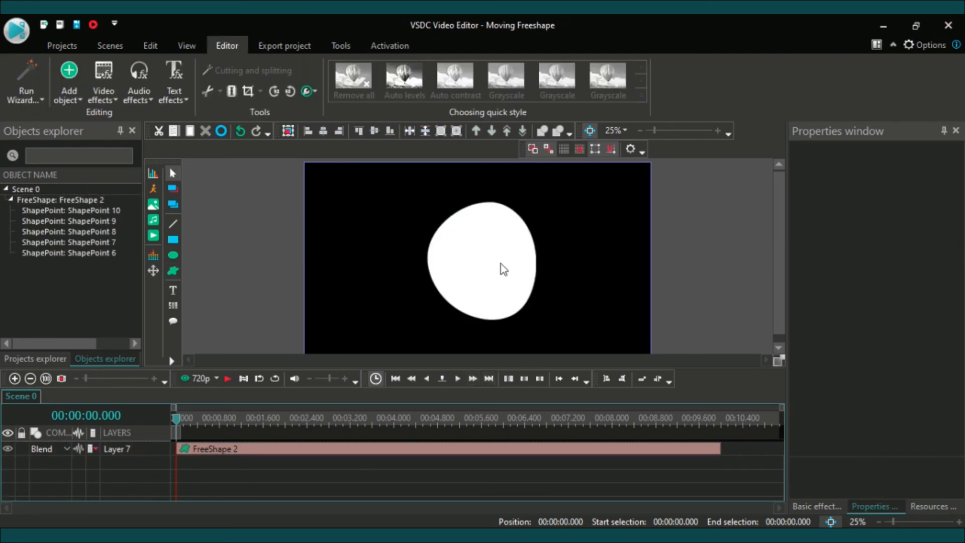
click(481, 267)
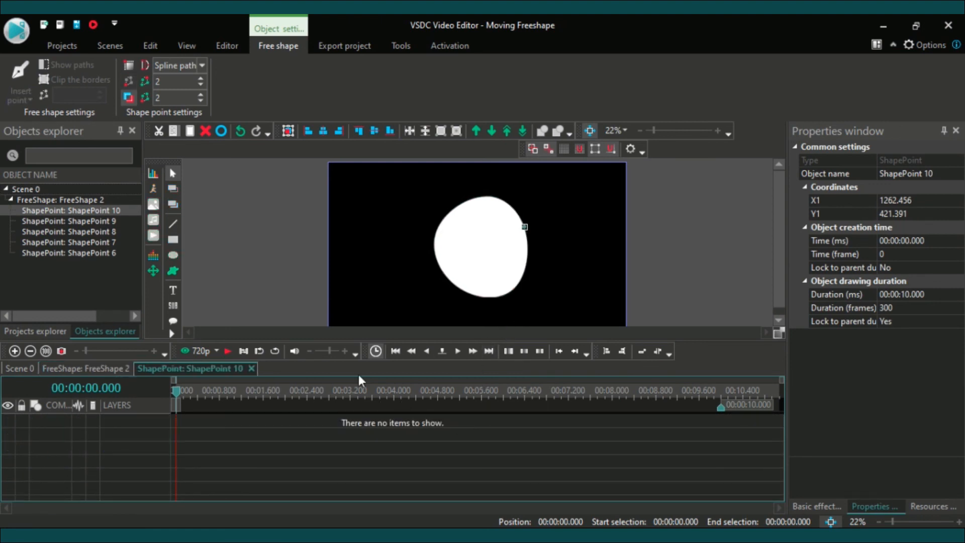
Add a Movement to ShapePoint 10 running to object end with seven positions, selecting PointPosition 3
click(153, 270)
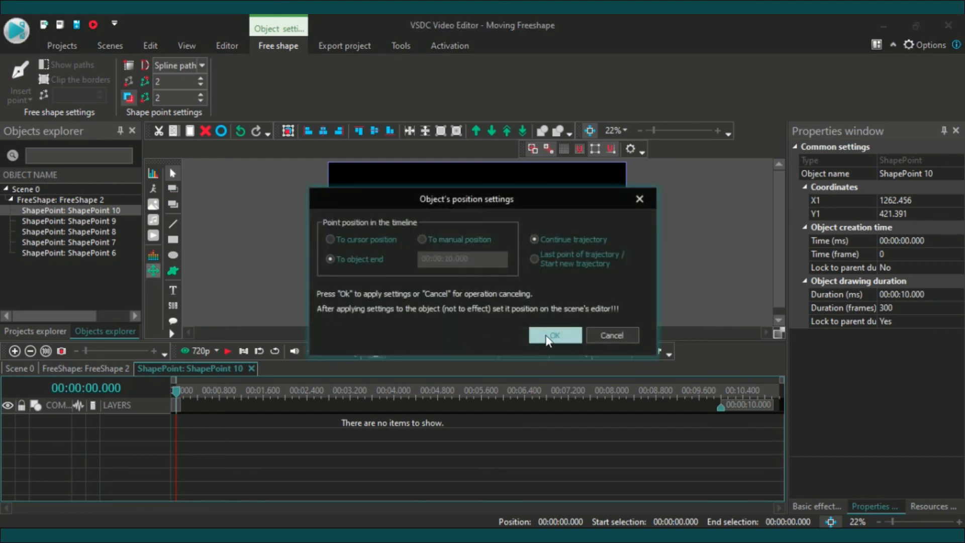
click(553, 335)
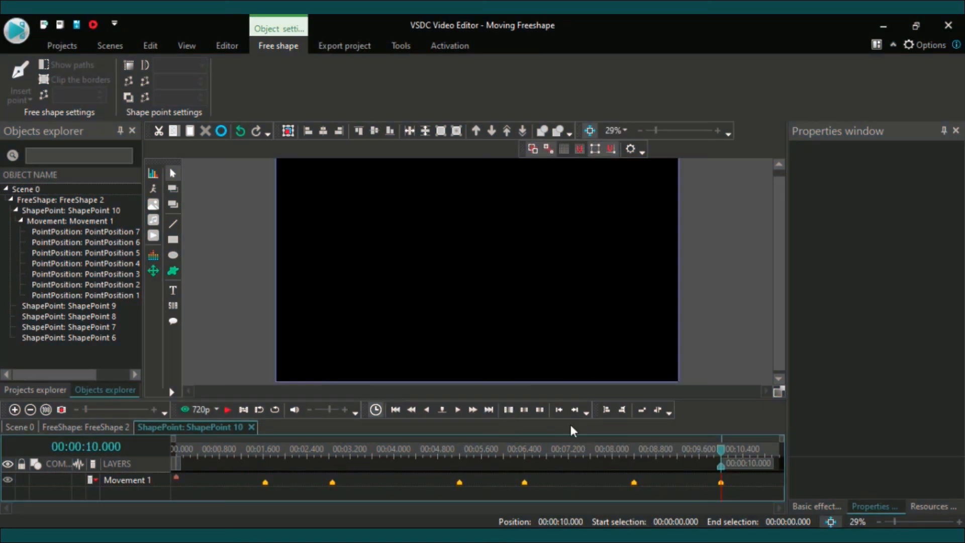
click(239, 449)
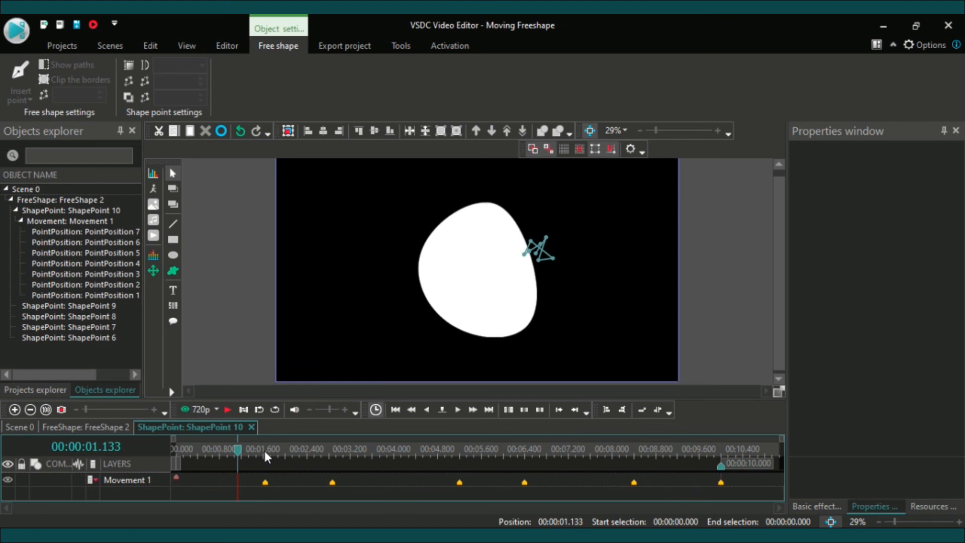
click(333, 449)
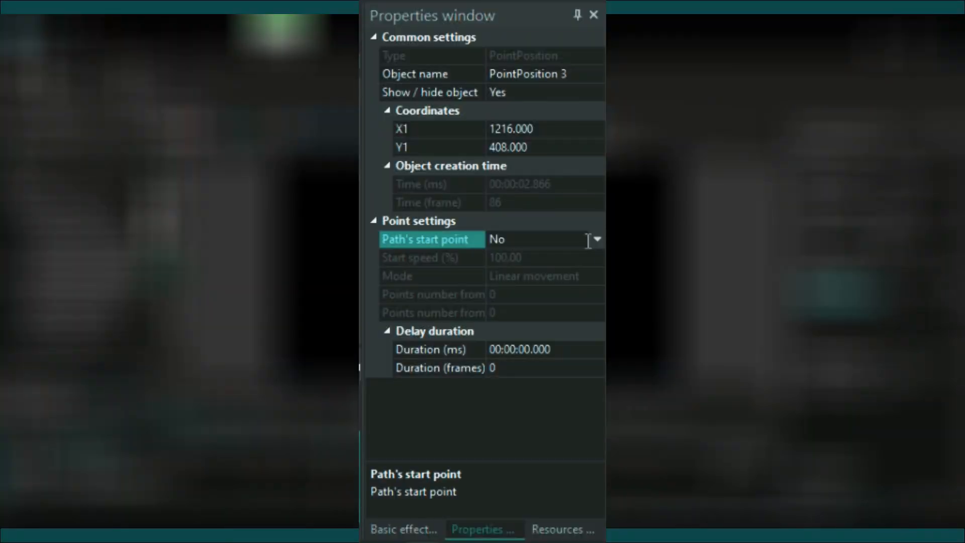
Add Movements to ShapePoint 9 and ShapePoint 8, returning to FreeShape 2
click(542, 239)
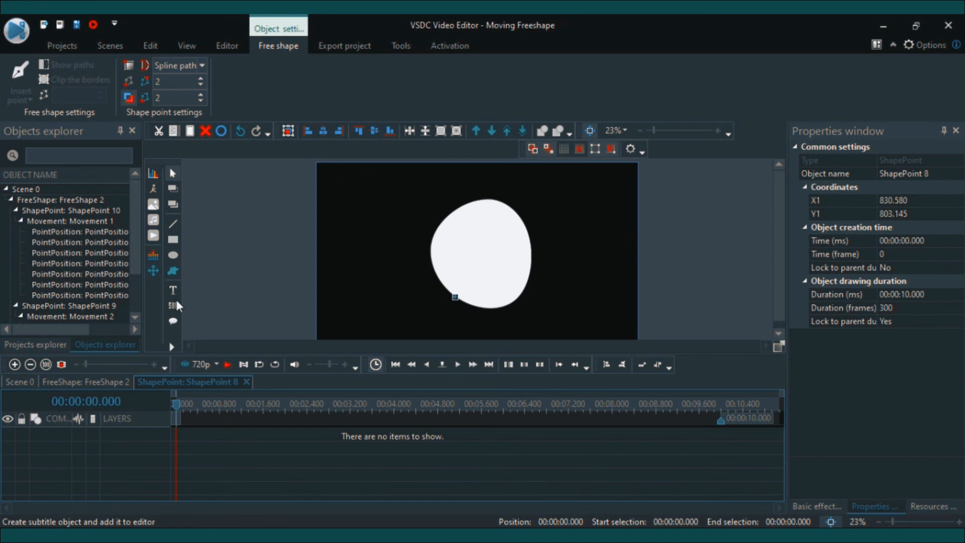
click(86, 382)
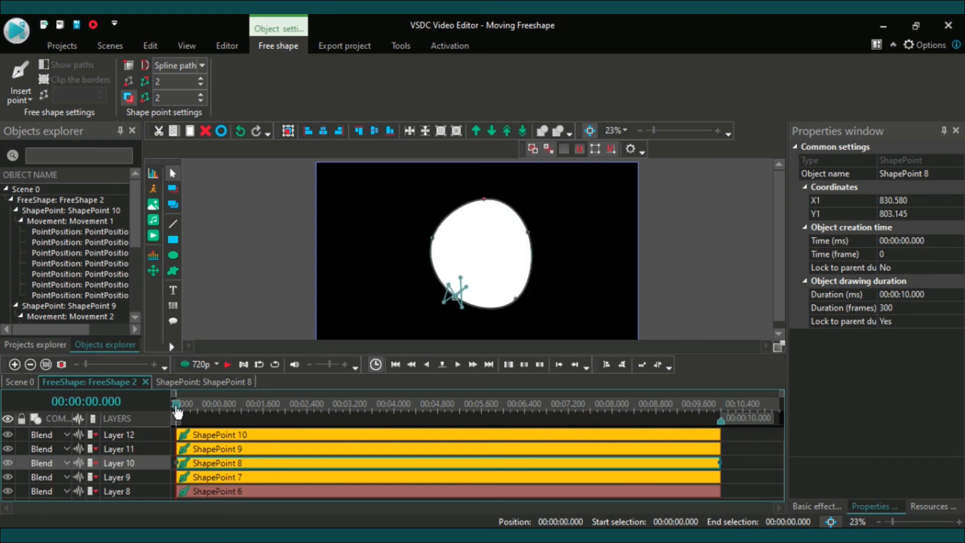
mouse_move(319, 279)
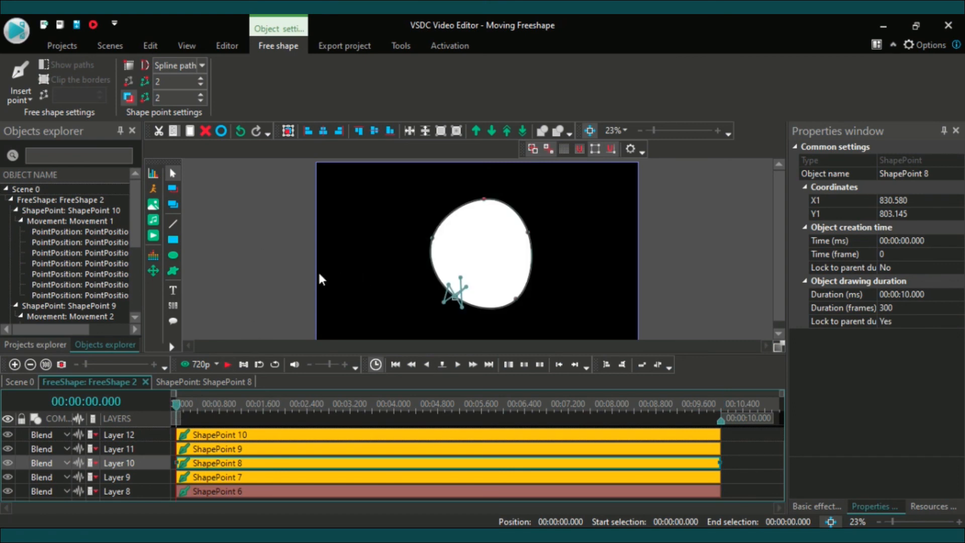
mouse_move(222, 250)
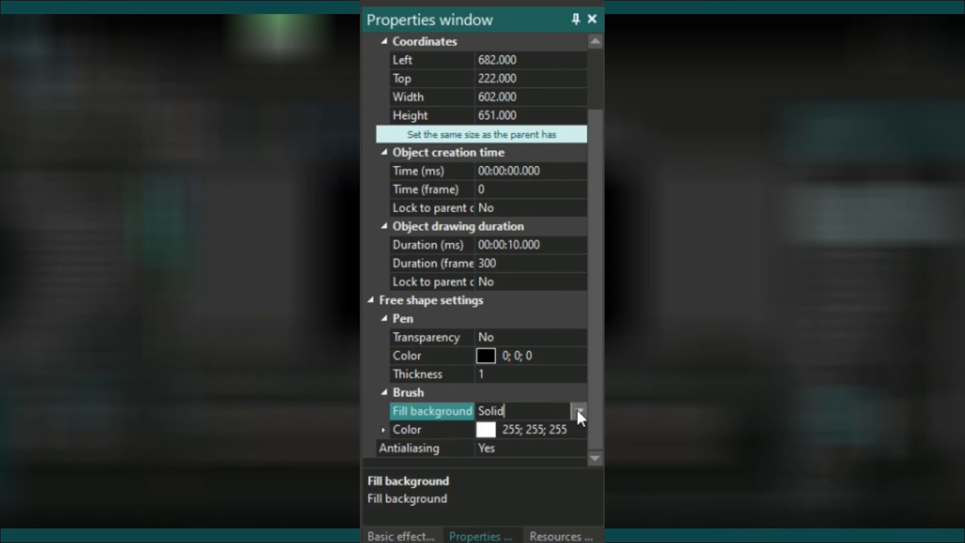
Set the Brush fill to Gradient with colour #00FFFF and begin choosing Color 2 as #00FF00
click(577, 410)
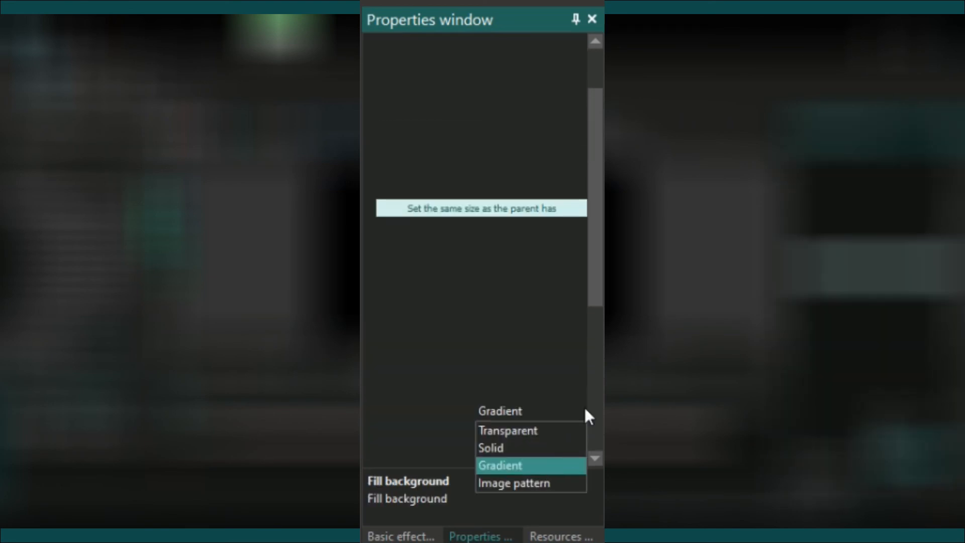
click(499, 465)
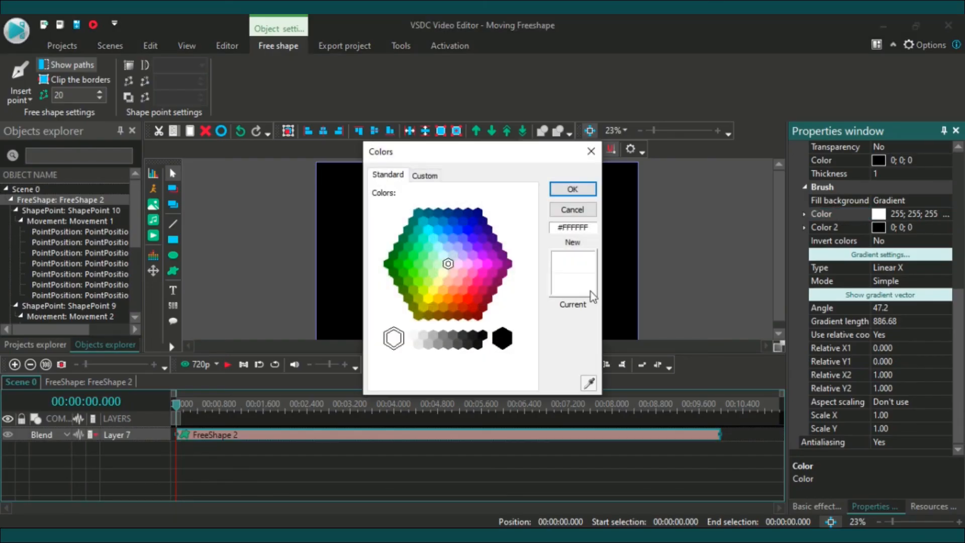
click(428, 230)
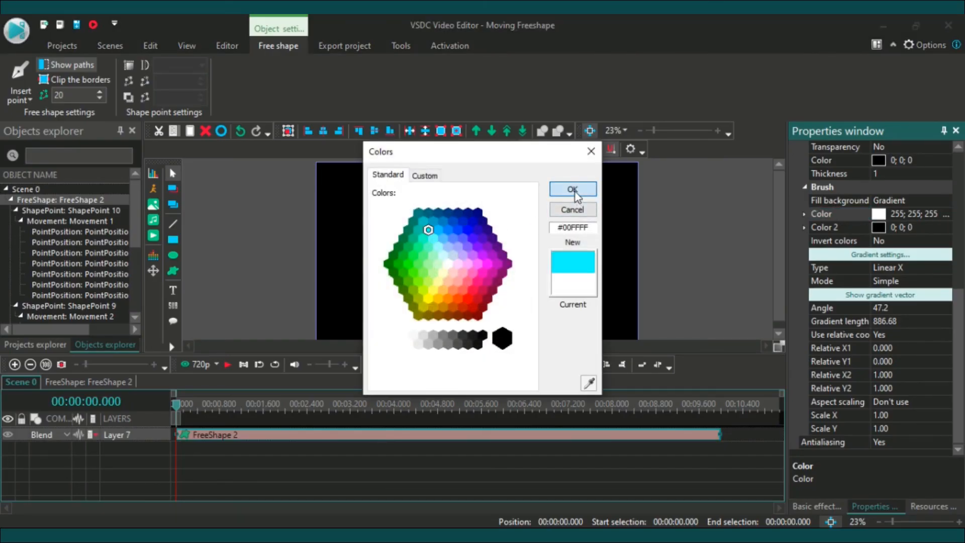
click(572, 190)
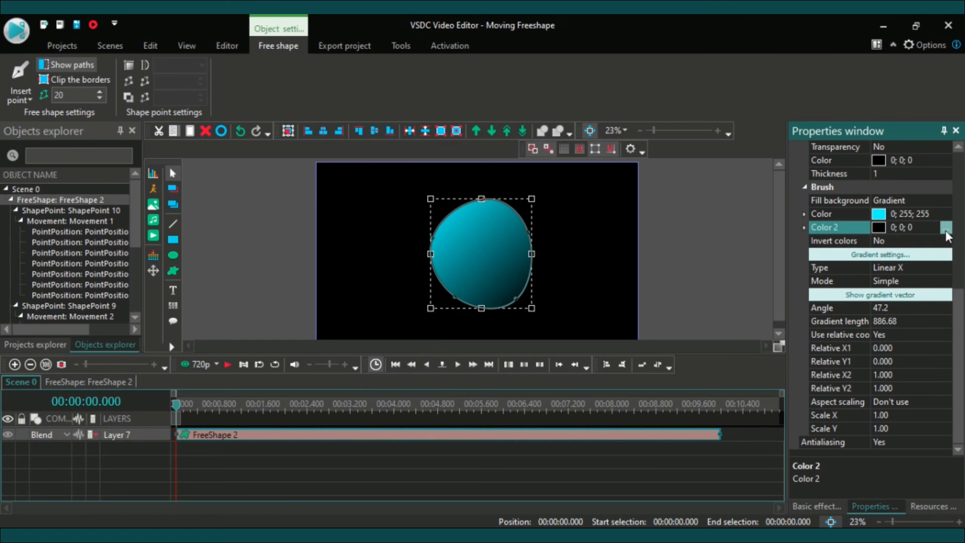
click(947, 227)
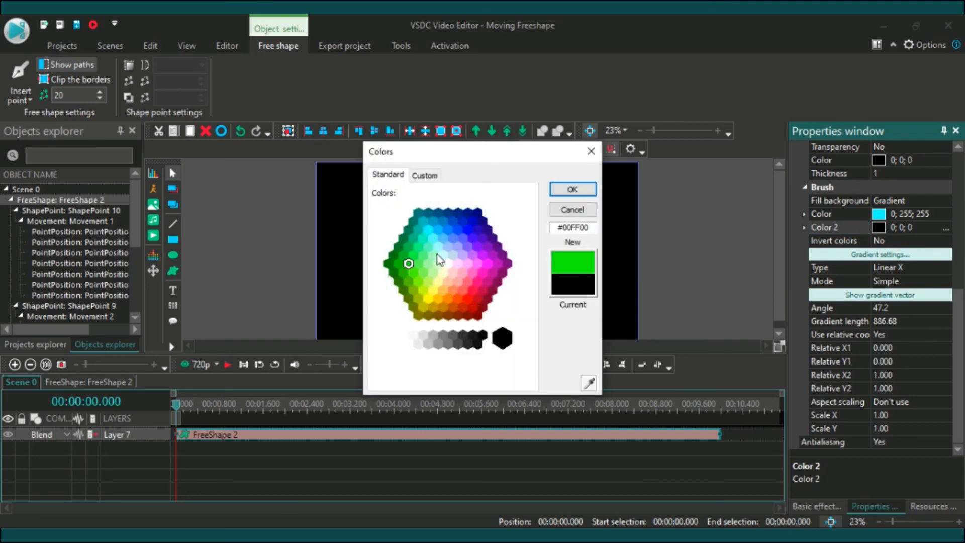